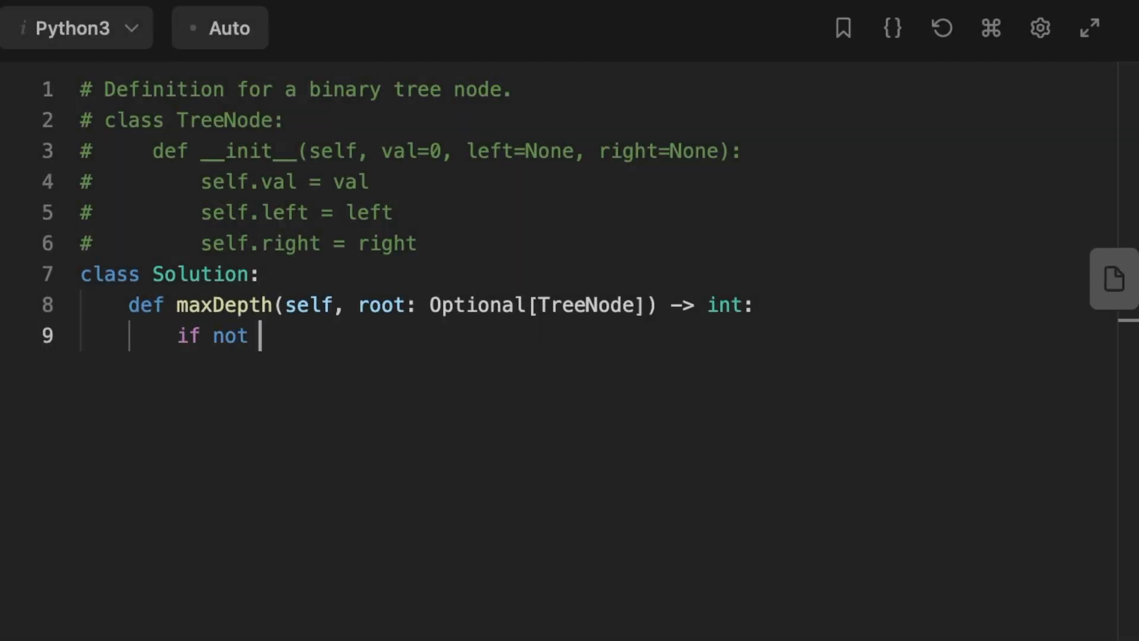
Write maxDepth to return 0 for no root, else max(self.maxDepth(root.left), self.maxDepth(root.right)) + 1
{"action": "type", "text": "root:"}
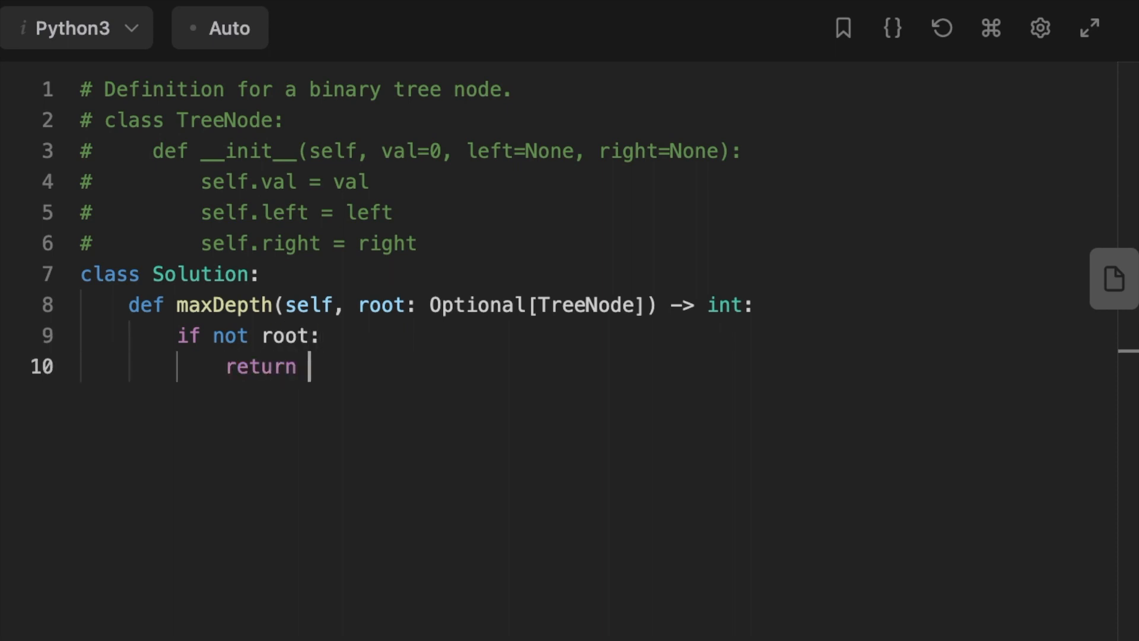
{"action": "type", "text": "0"}
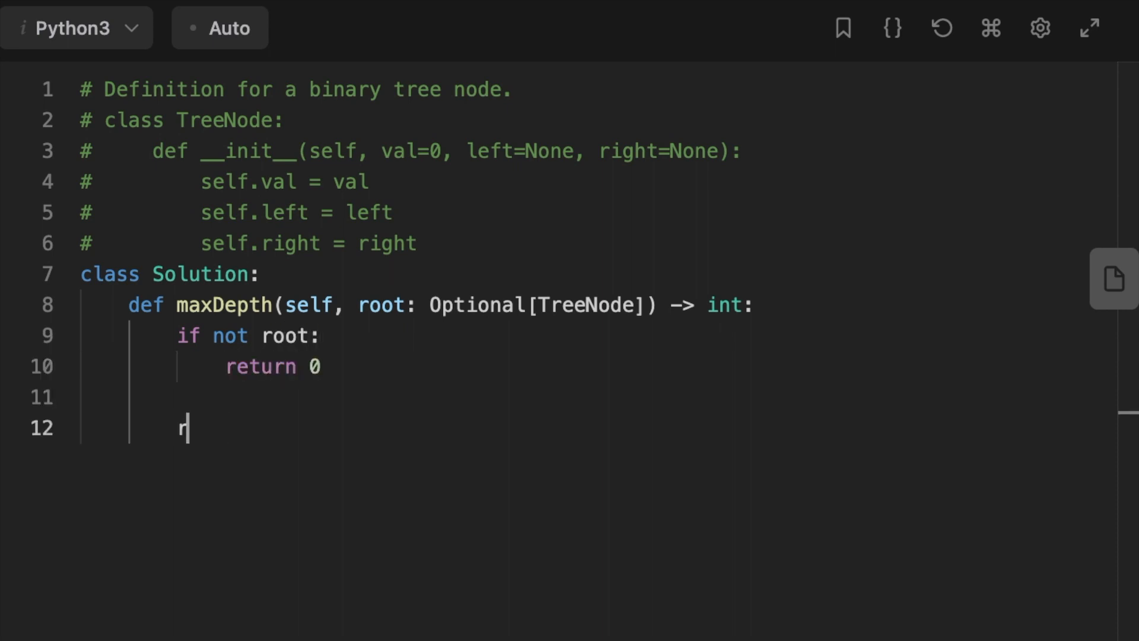
{"action": "type", "text": "eturn max(self."}
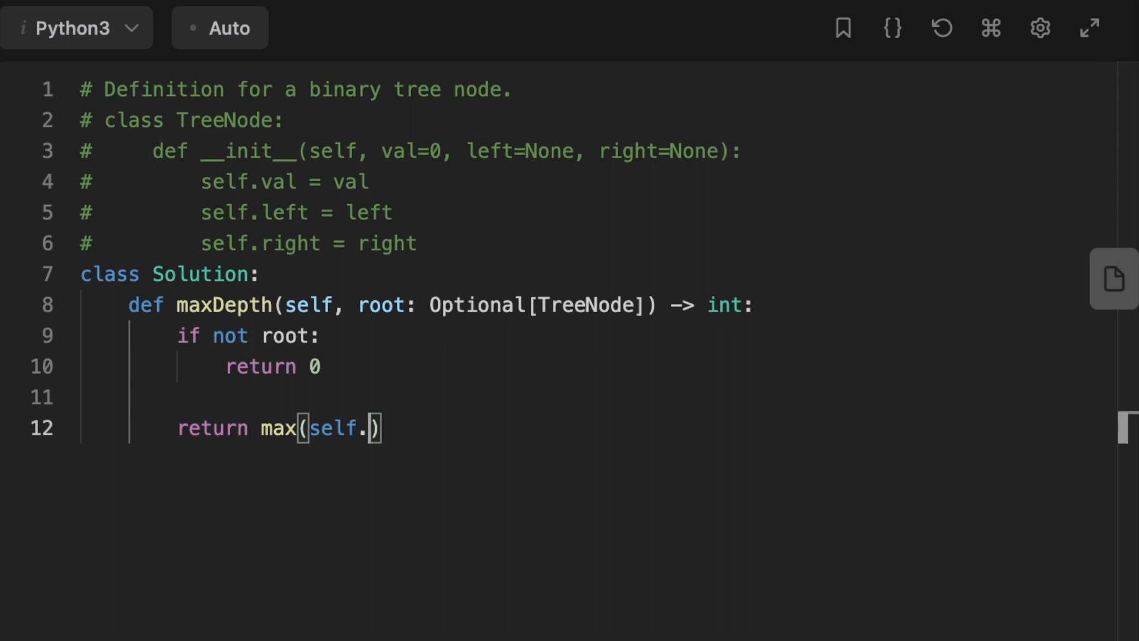
{"action": "type", "text": "maxD"}
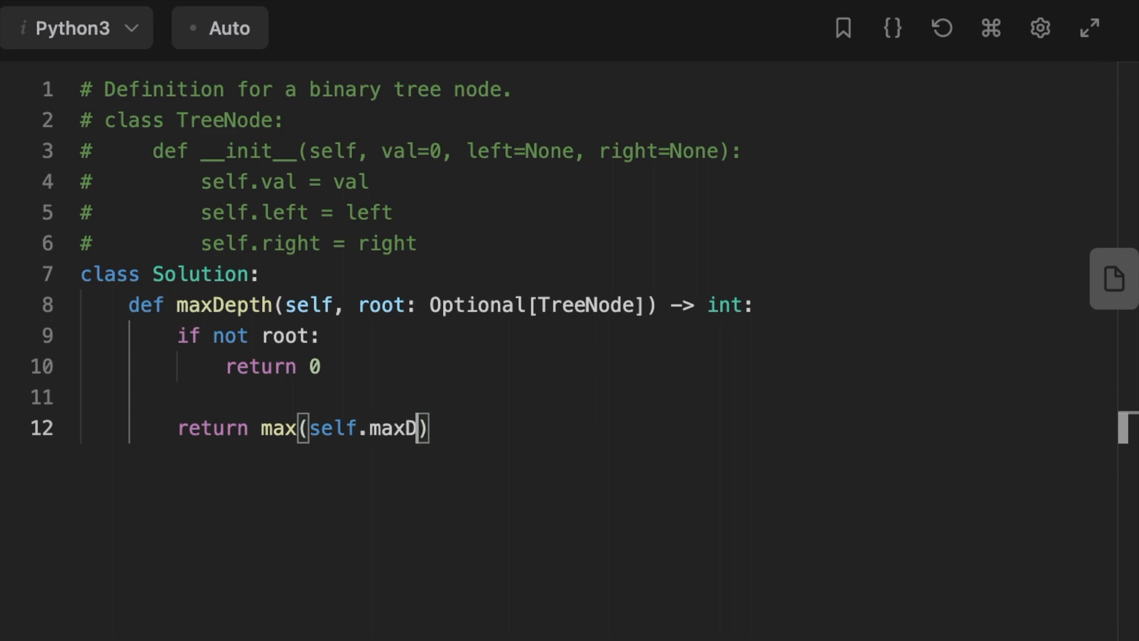
{"action": "type", "text": "epth(root.l"}
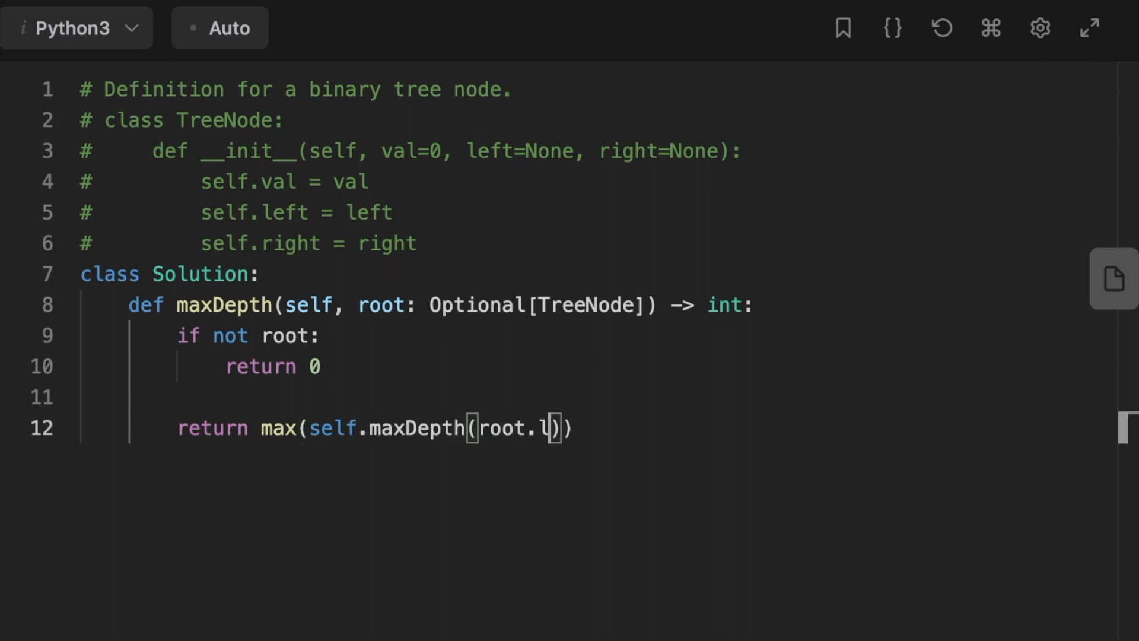
{"action": "type", "text": "eft), self"}
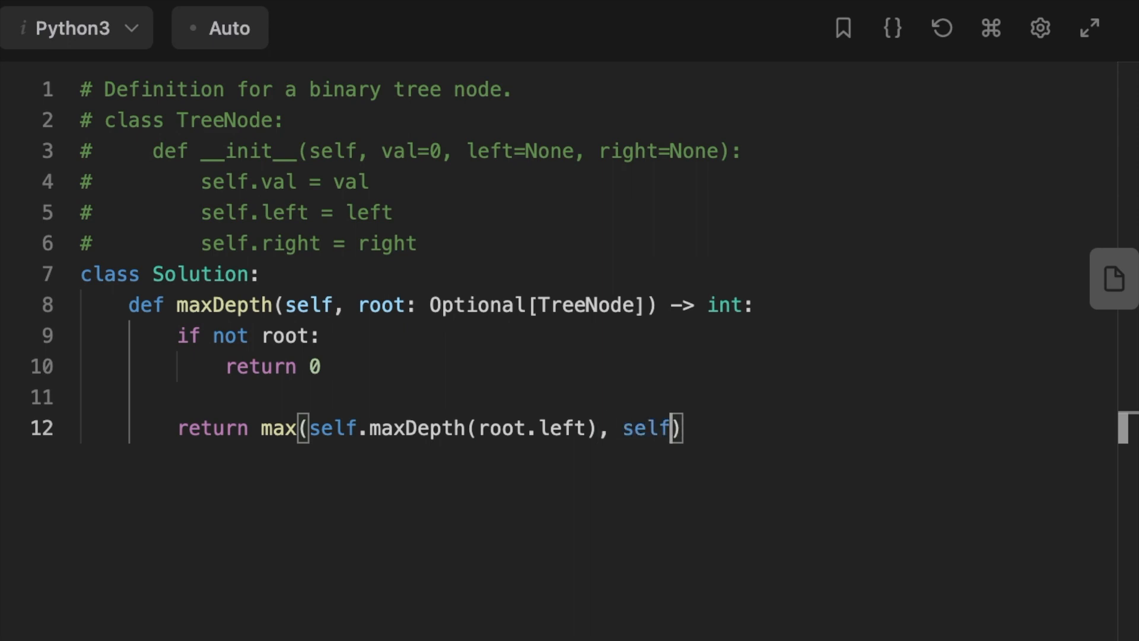
{"action": "type", "text": ".maxDepth"}
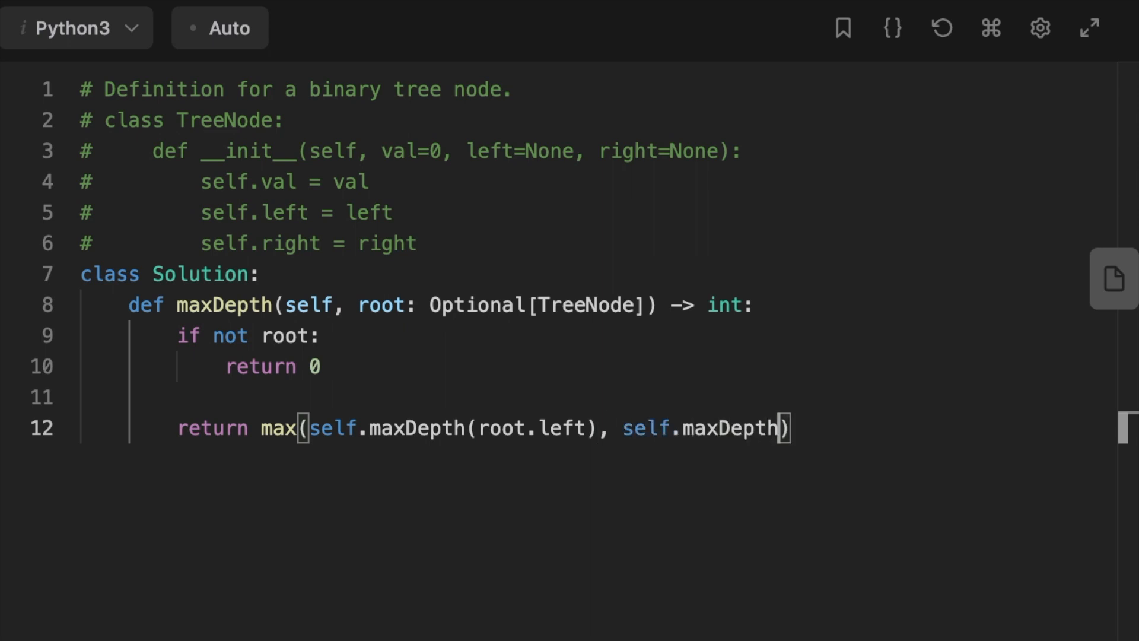
{"action": "type", "text": "(root."}
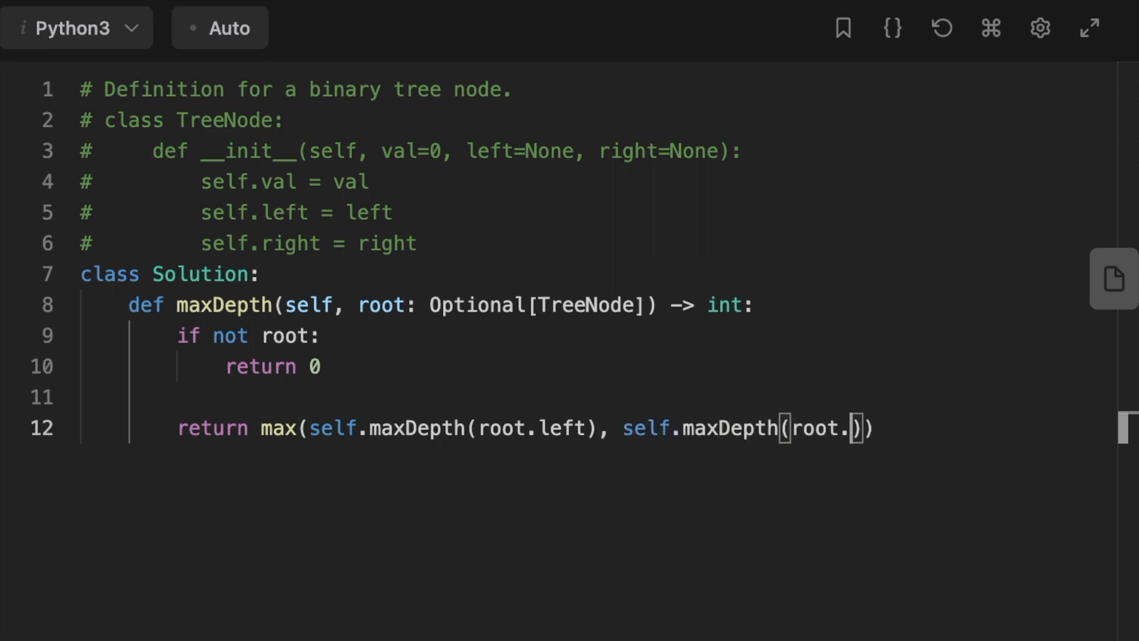
{"action": "type", "text": "right)) + 1"}
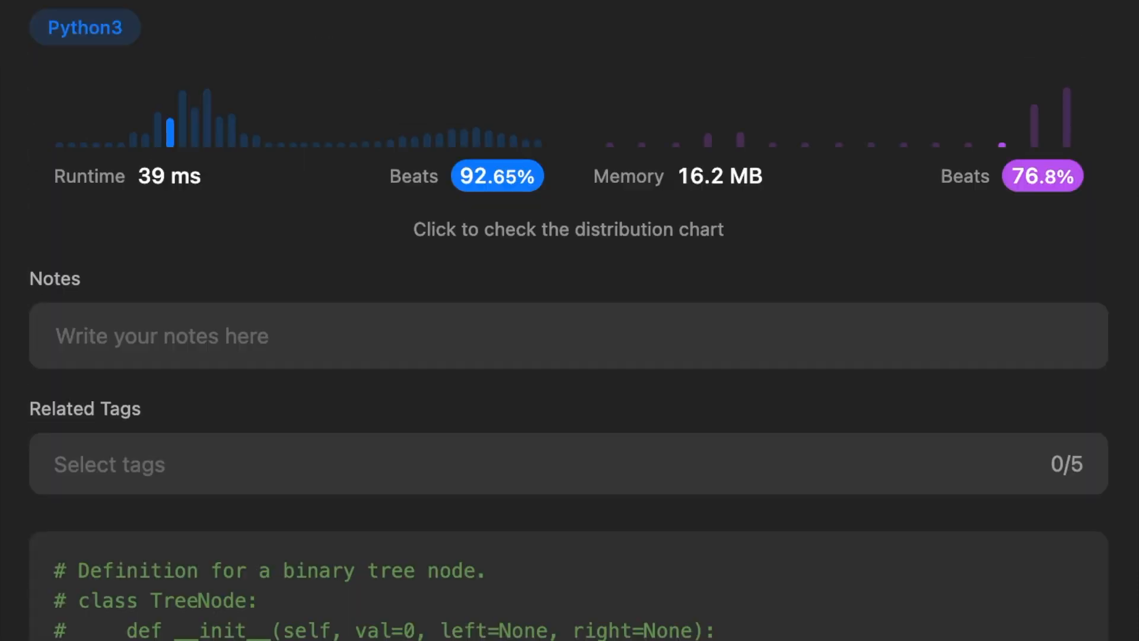
Scroll the results to the 39 ms runtime and 16.2 MB memory percentiles
{"action": "scroll", "scroll_direction": "down", "scroll_amount": 3}
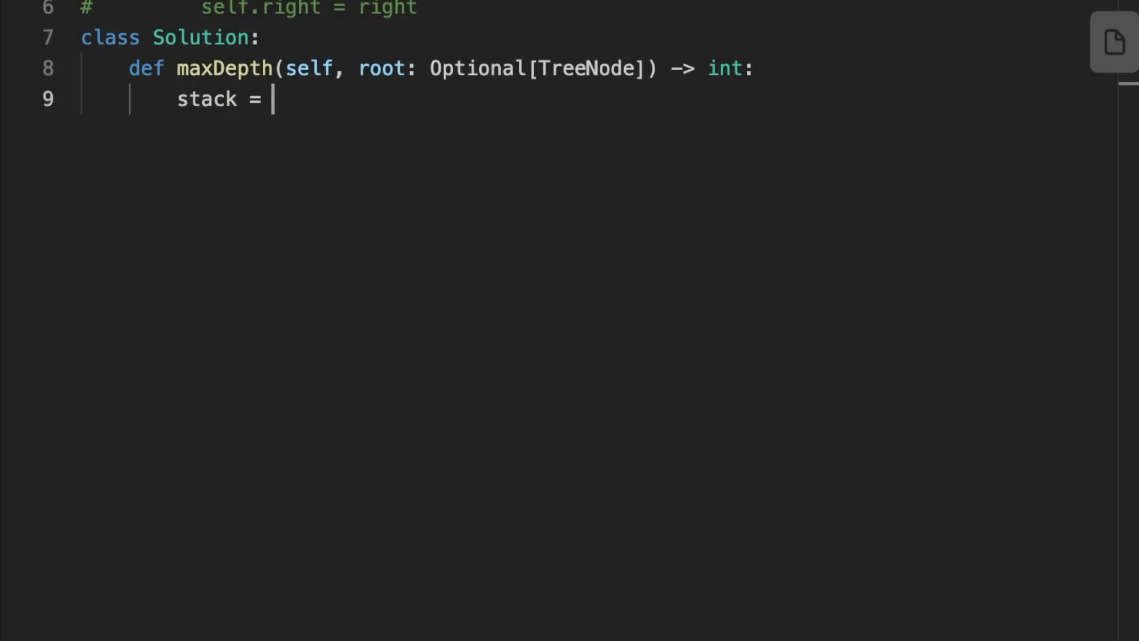
Write 'stack = []', append (1, root), set 'depth = 0', and open 'while stack:'
{"action": "type", "text": "[]"}
{"action": "type", "text": "if root:"}
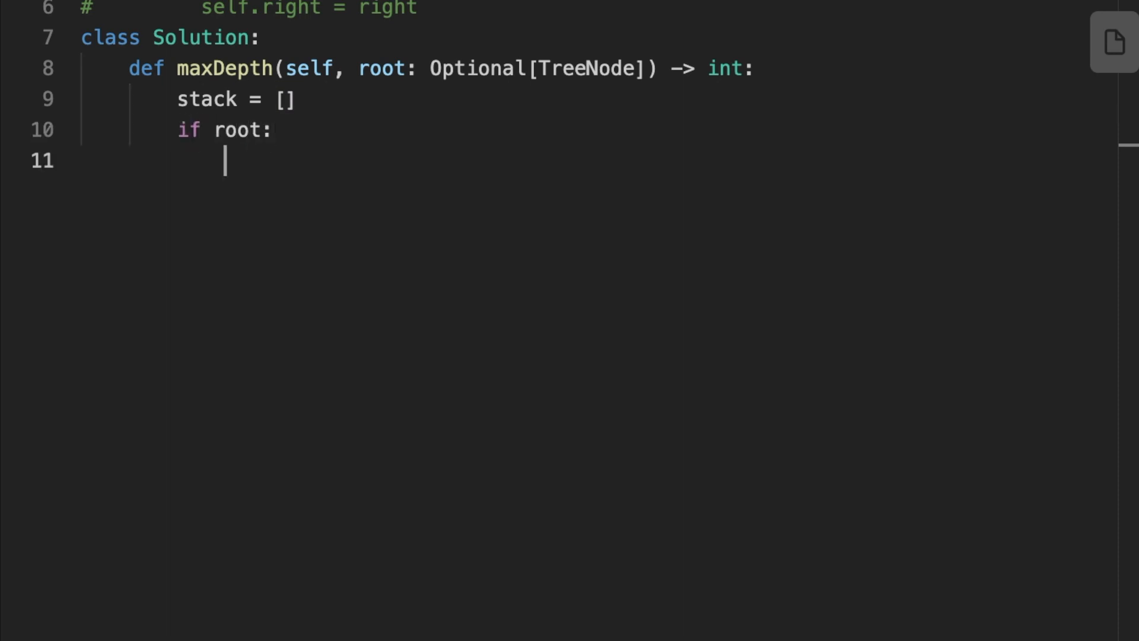
{"action": "type", "text": "stack.appen"}
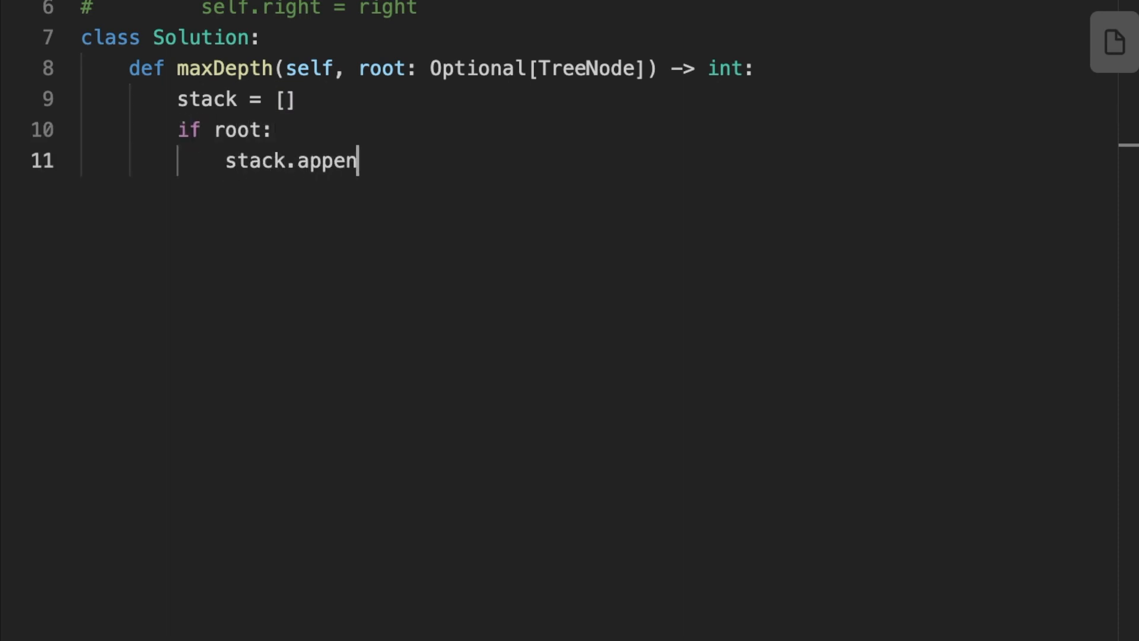
{"action": "type", "text": "d(()"}
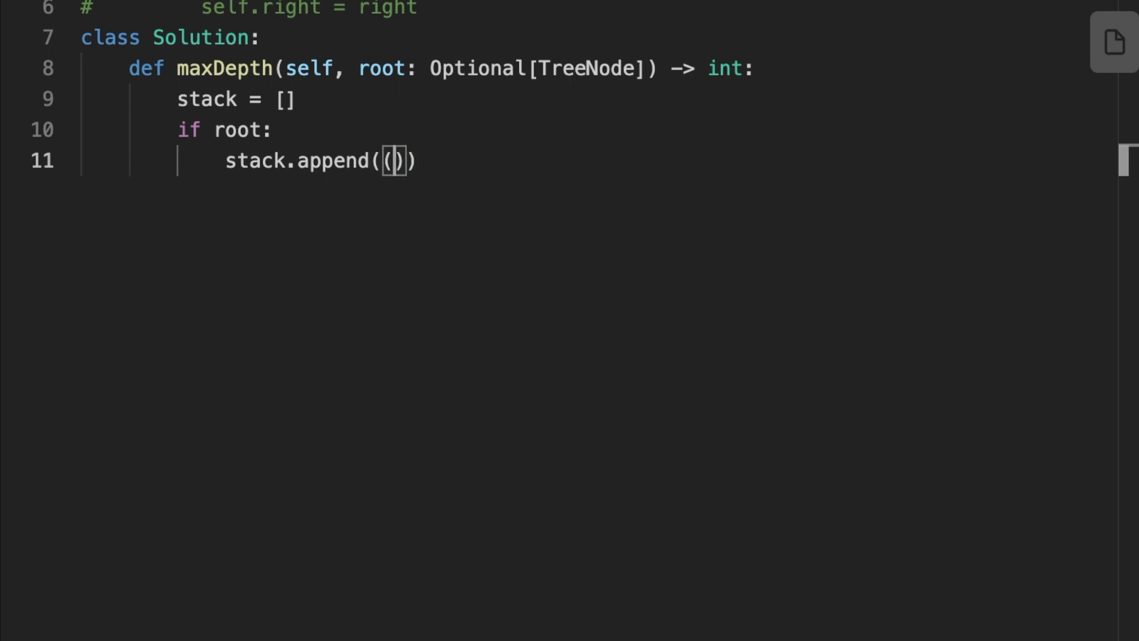
{"action": "type", "text": "1, root"}
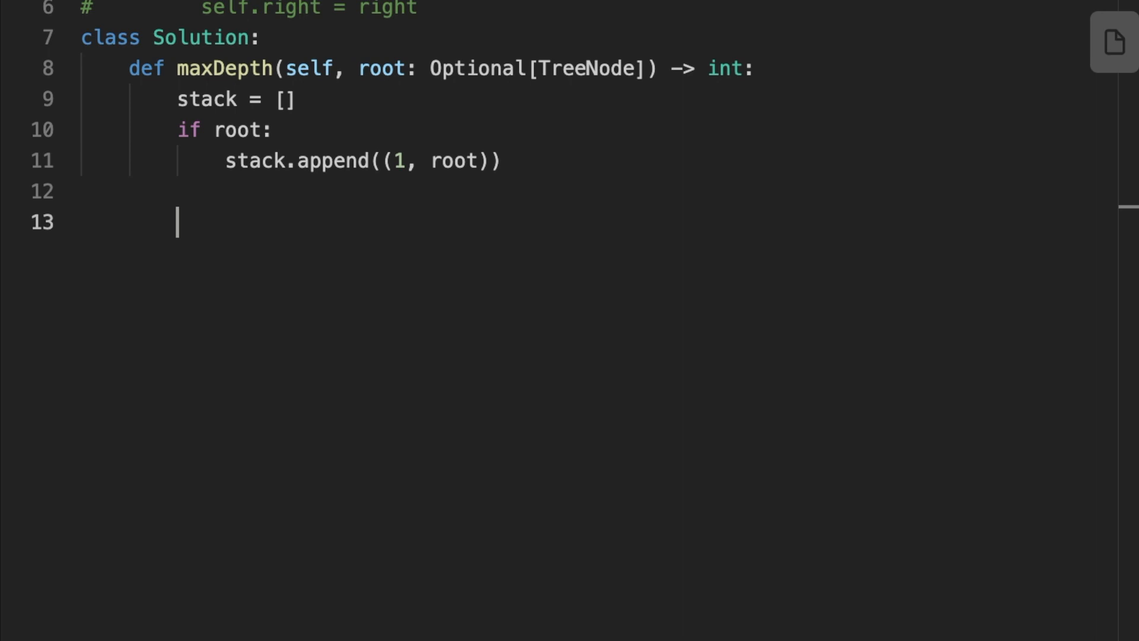
{"action": "type", "text": "depth = 0"}
{"action": "type", "text": "whi"}
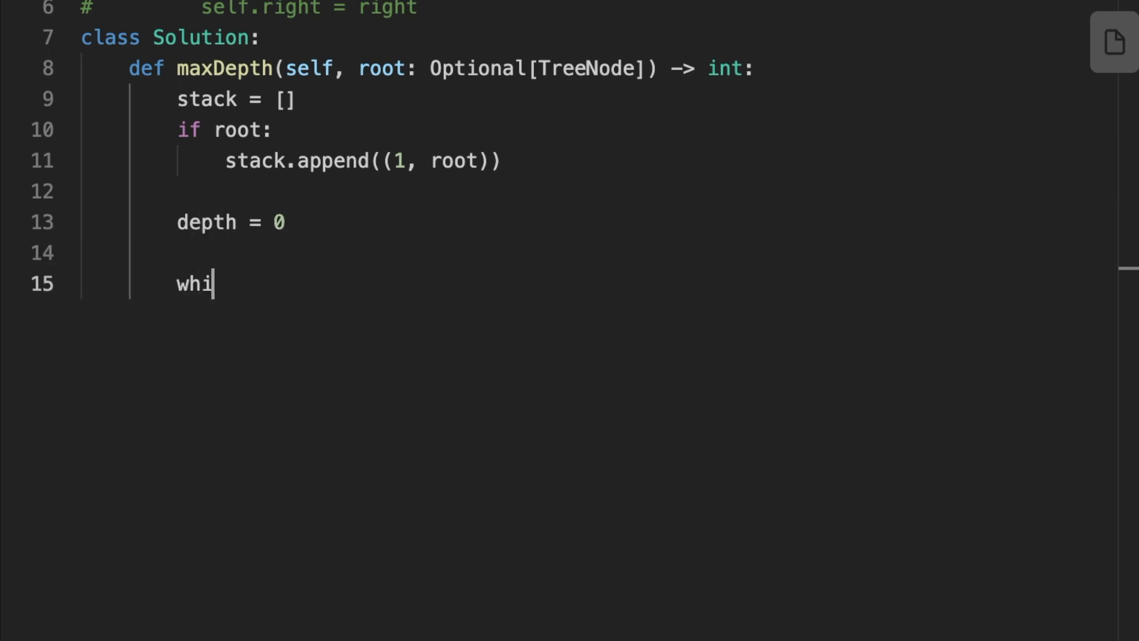
{"action": "type", "text": "le stack:"}
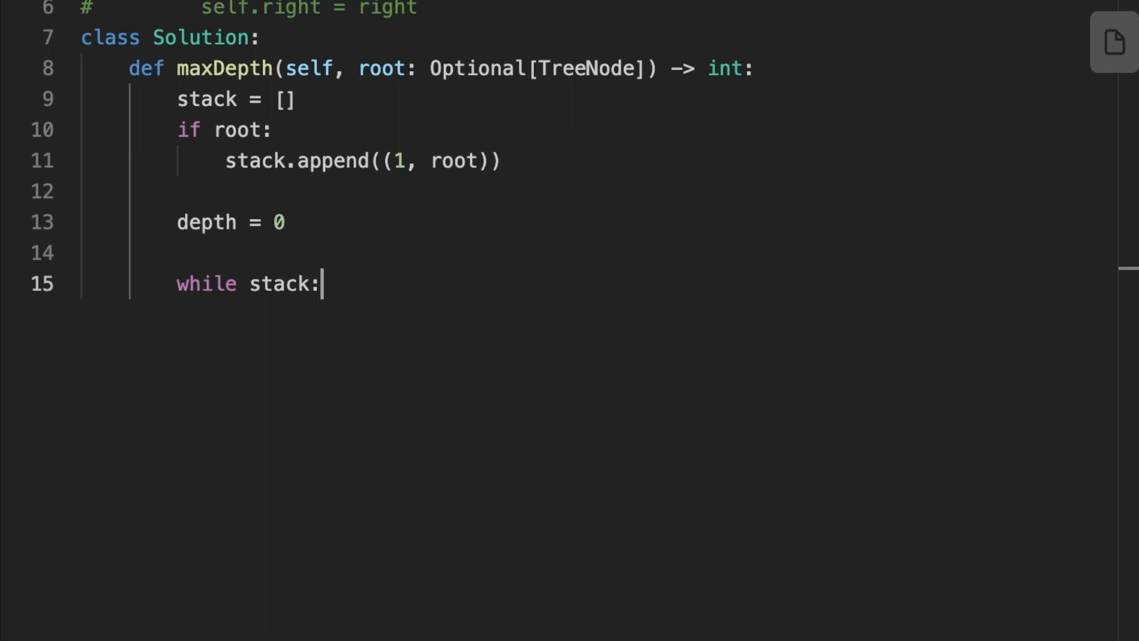
{"action": "key", "text": "enter"}
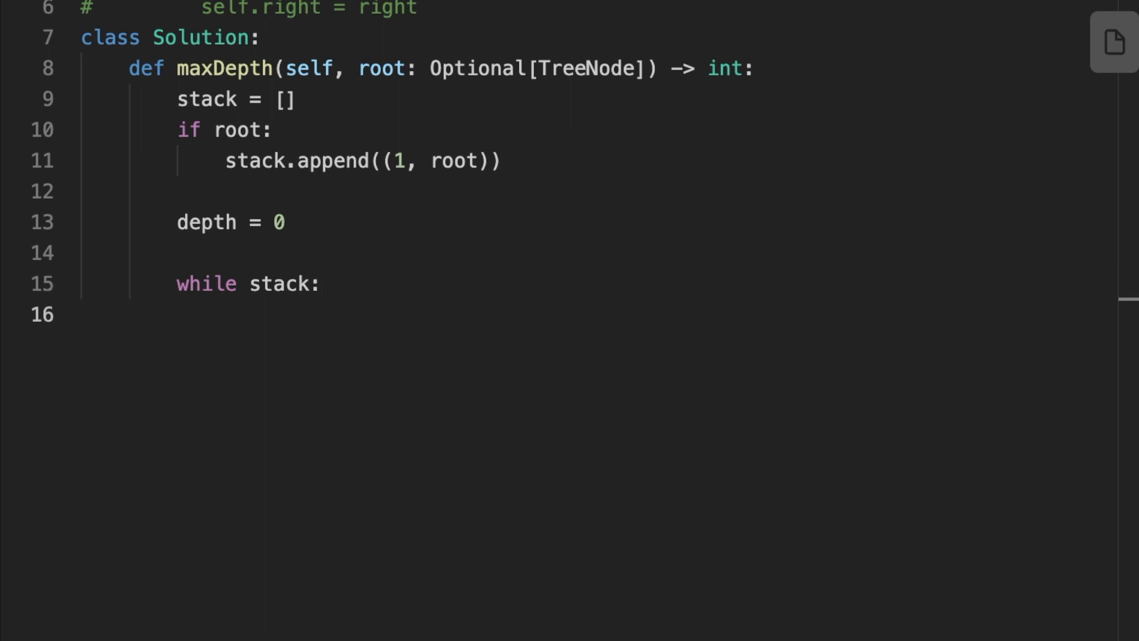
Pop (currentDepth, currentNode) from the stack and update depth with max
{"action": "type", "text": "currentDep"}
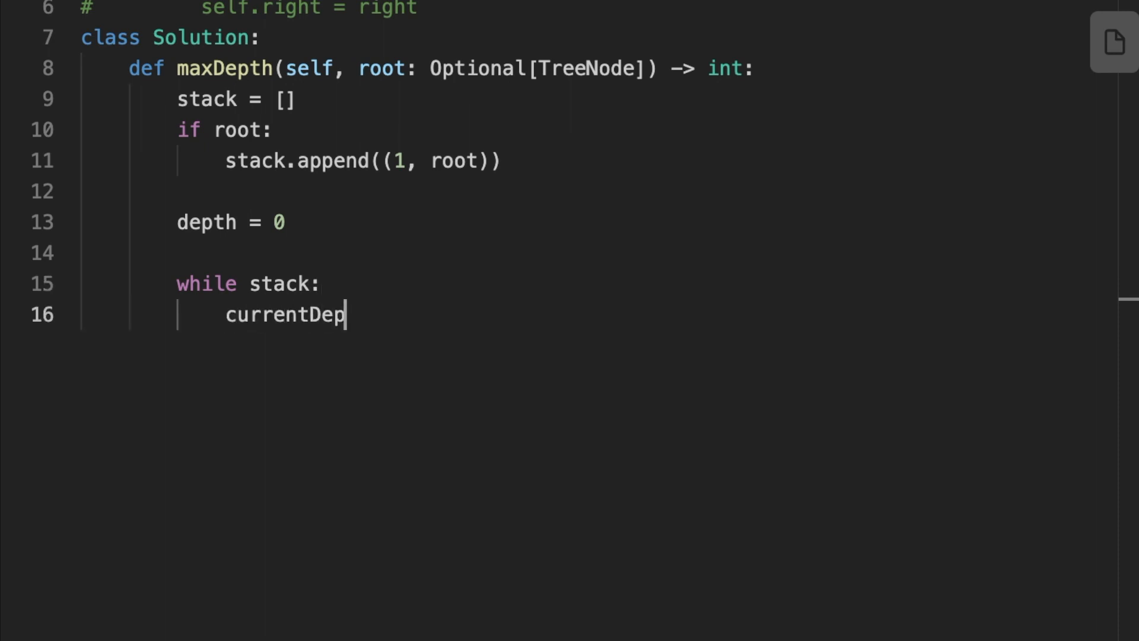
{"action": "type", "text": "th, current"}
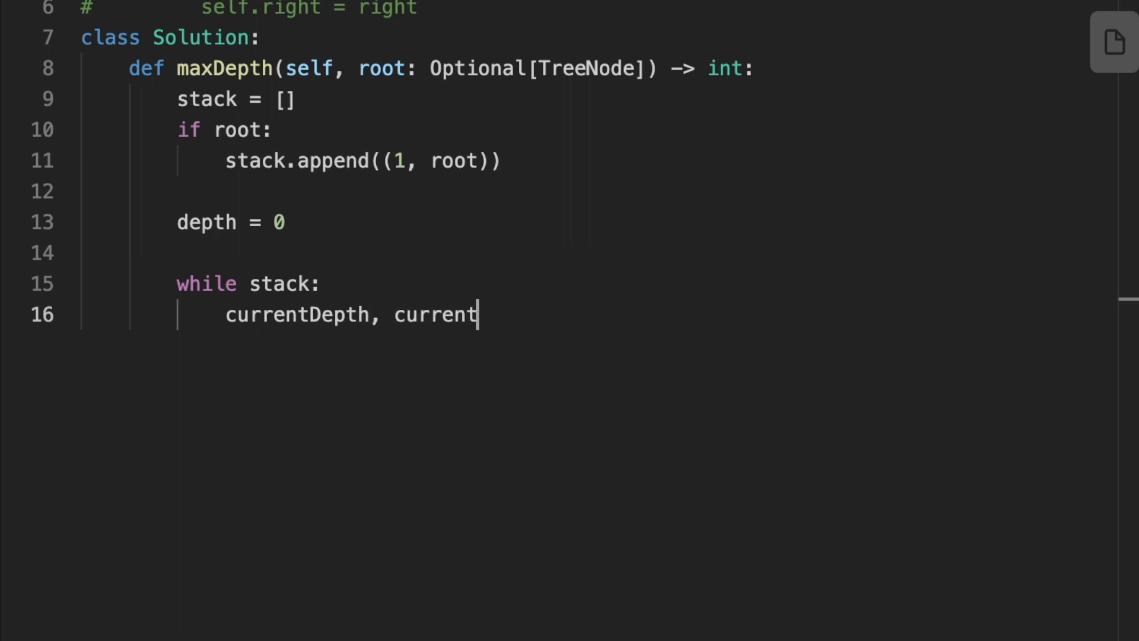
{"action": "type", "text": "Node = s"}
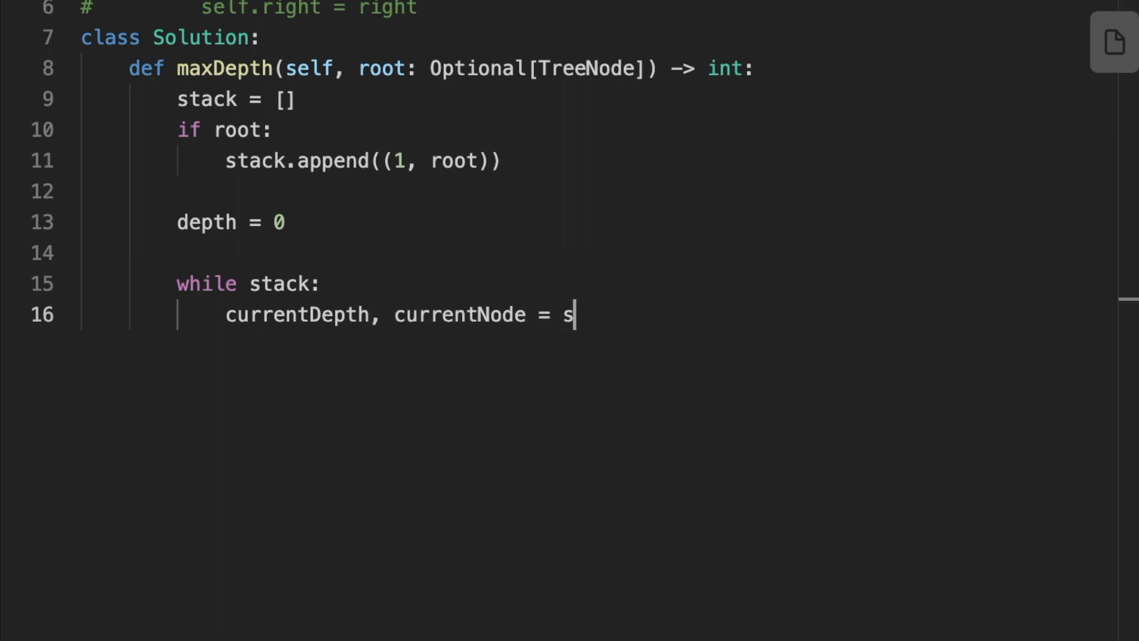
{"action": "type", "text": "tack.pop()"}
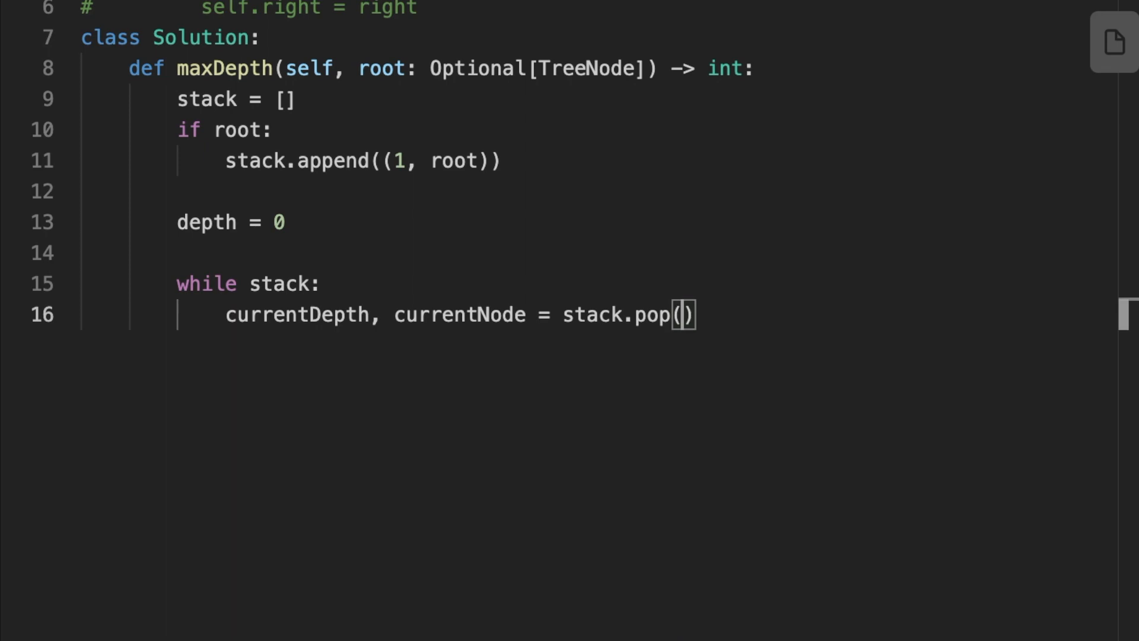
{"action": "type", "text": "depth = max"}
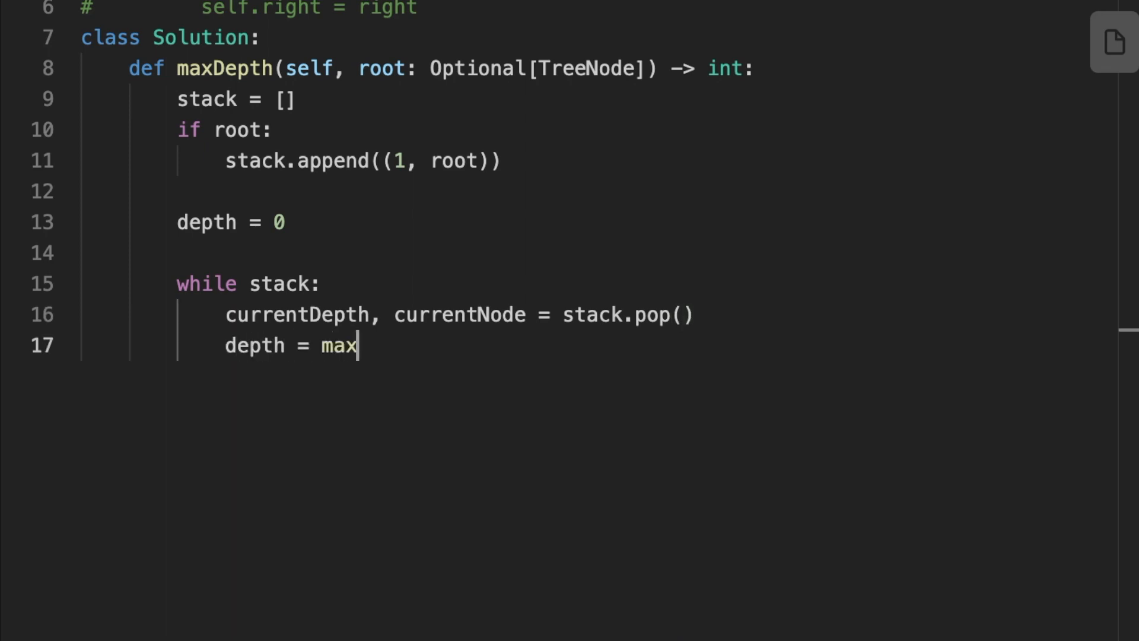
{"action": "type", "text": "(depth, currentDepth"}
{"action": "type", "text": "if cu"}
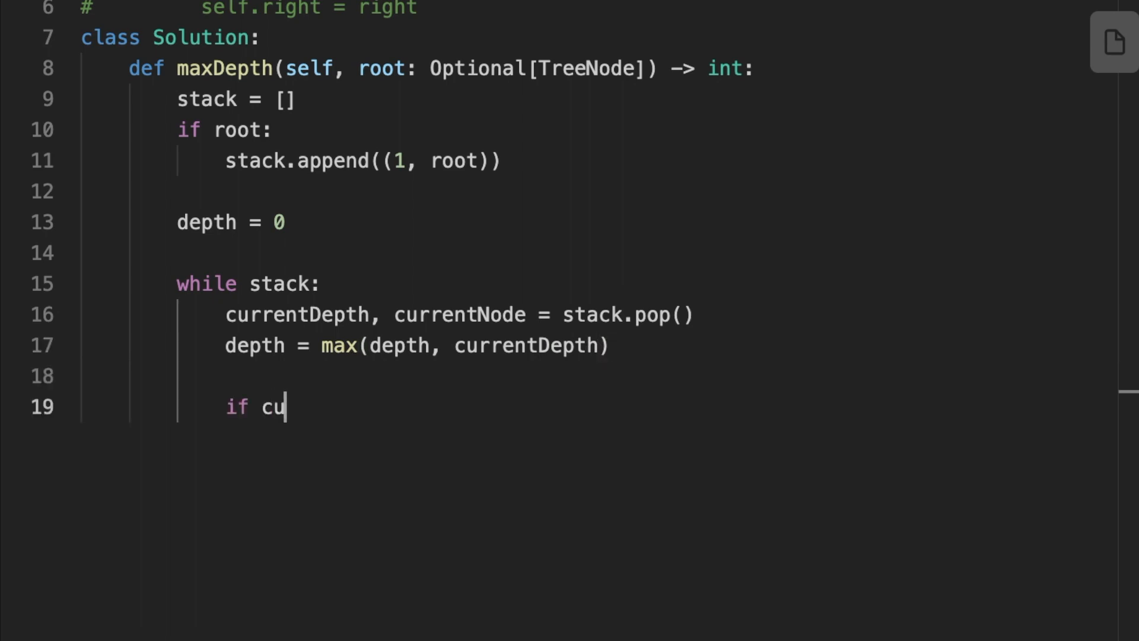
If currentNode.left exists, push (currentDepth+1, currentNode.left) onto the stack
{"action": "type", "text": "rrentNode.lef"}
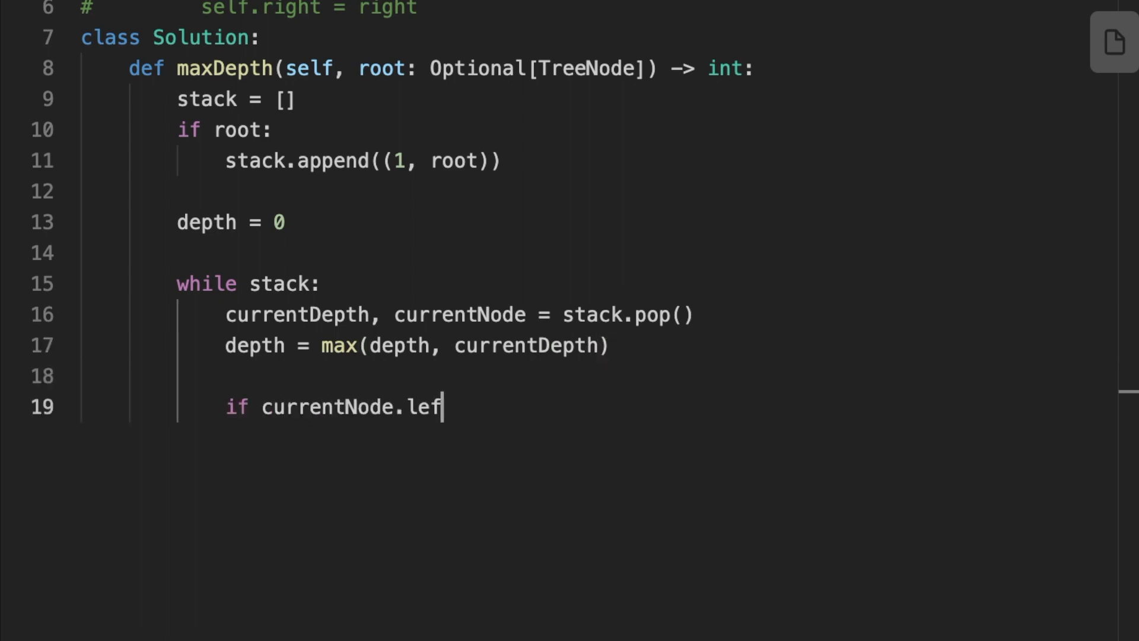
{"action": "type", "text": "t:"}
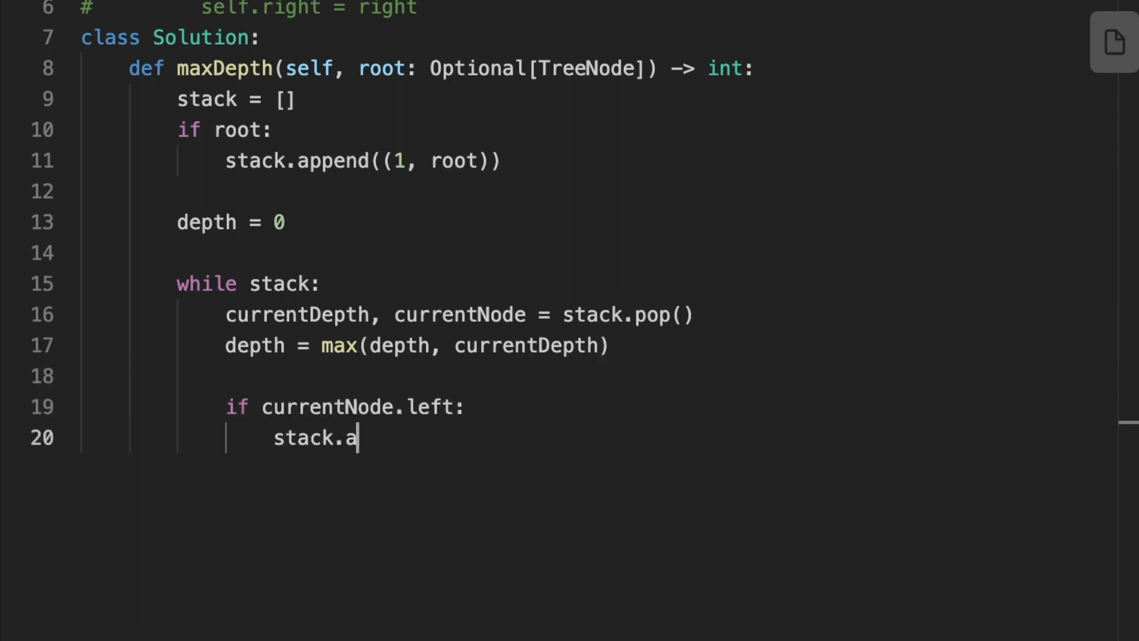
{"action": "type", "text": "ppend(("}
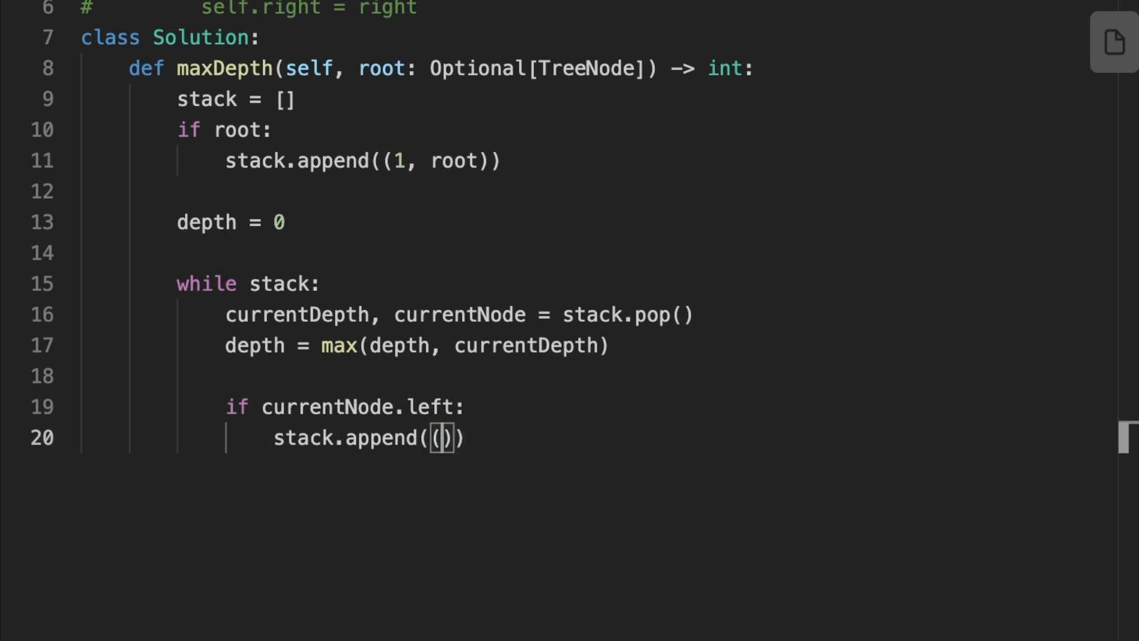
{"action": "type", "text": "currentDepth+1, currentNode"}
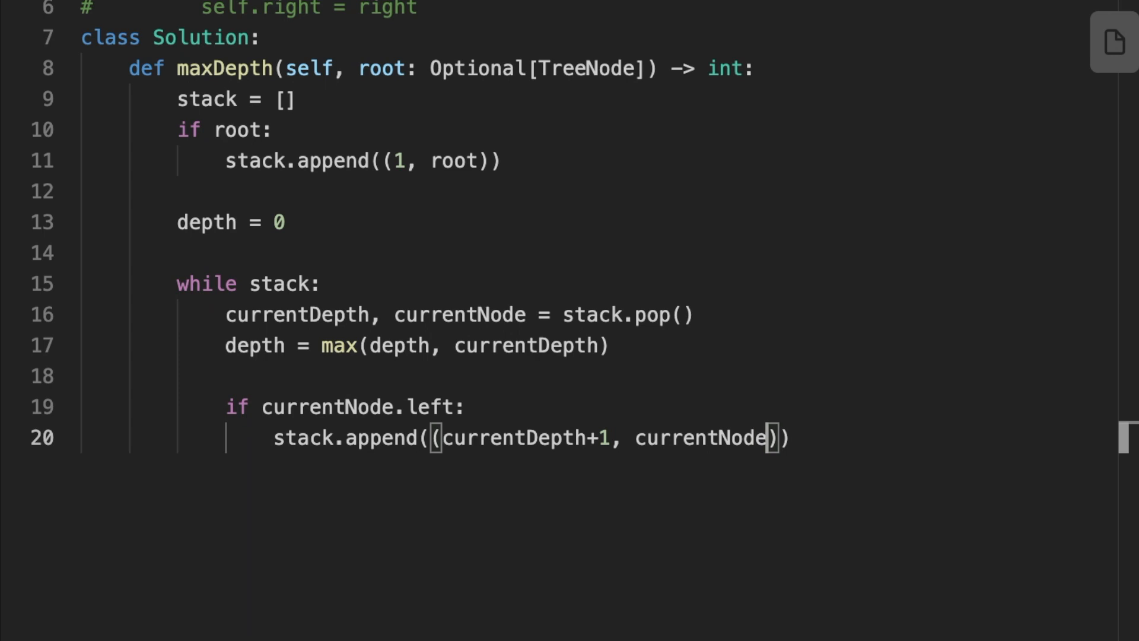
{"action": "type", "text": ".left))"}
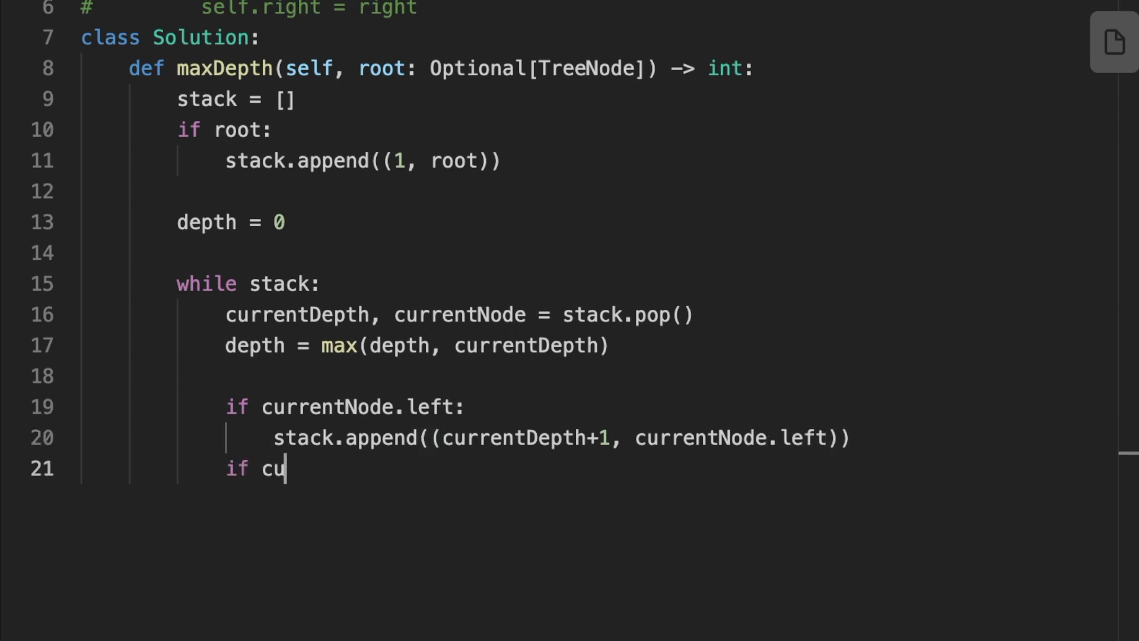
Push (currentDepth+1, currentNode.right) when a right child exists, then return depth
{"action": "type", "text": "rrentNode.right:"}
{"action": "type", "text": "stack.append"}
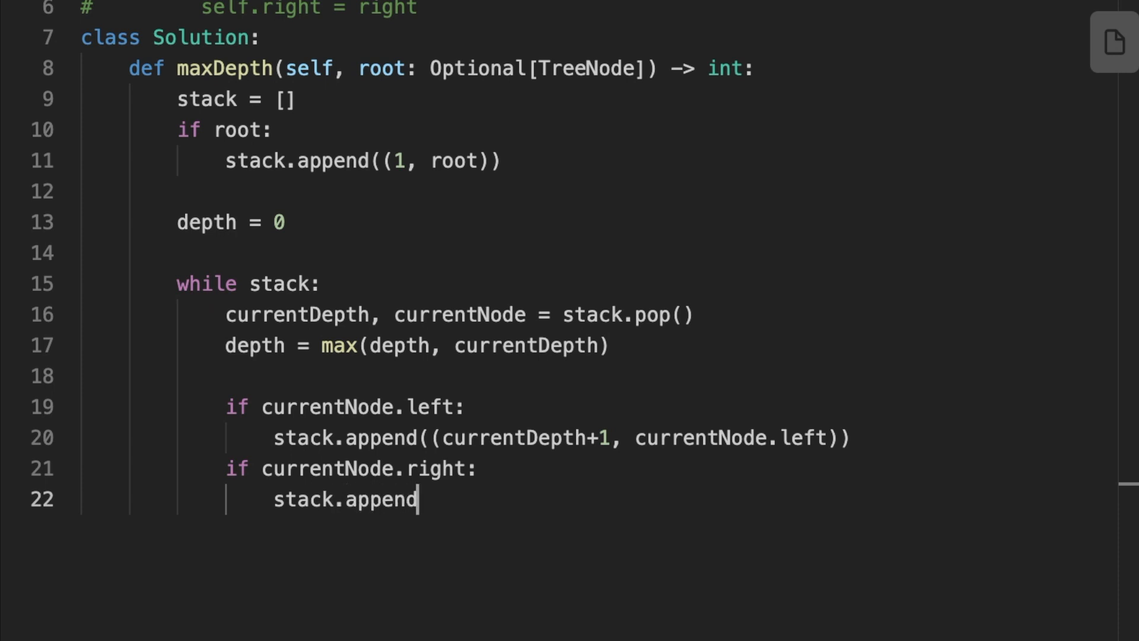
{"action": "type", "text": "((currentDepth+"}
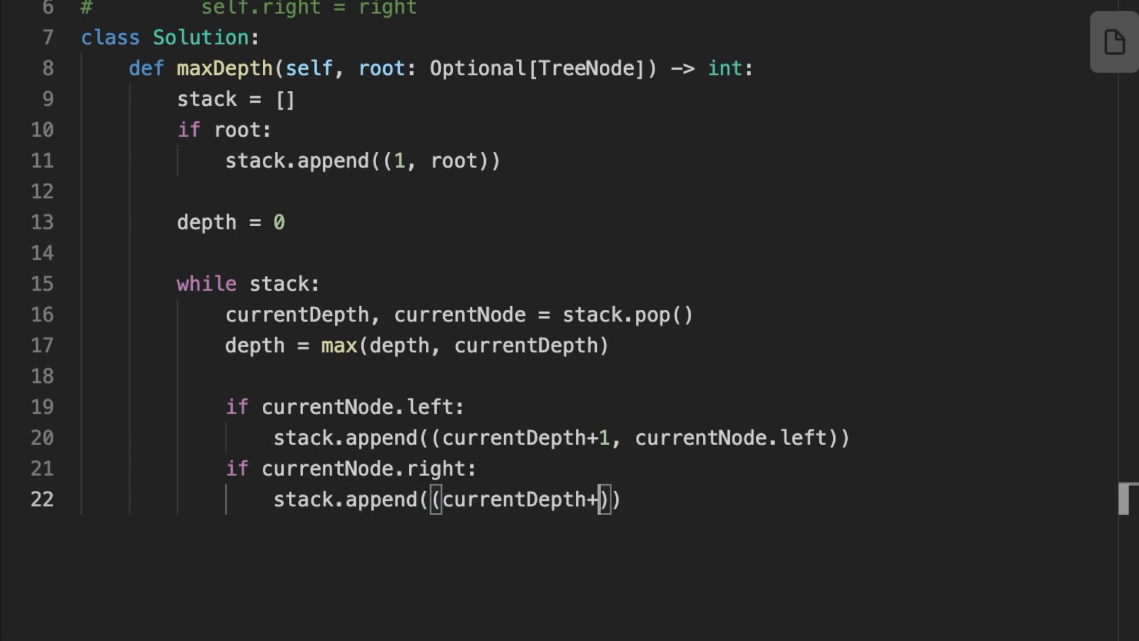
{"action": "type", "text": "1, currentNode"}
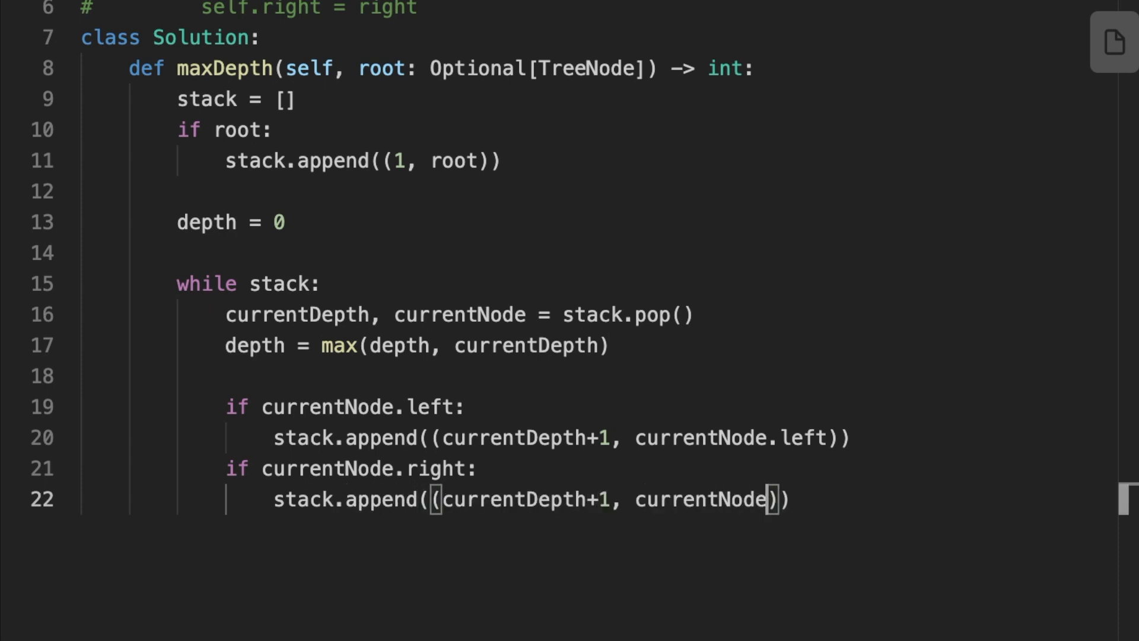
{"action": "type", "text": ".right"}
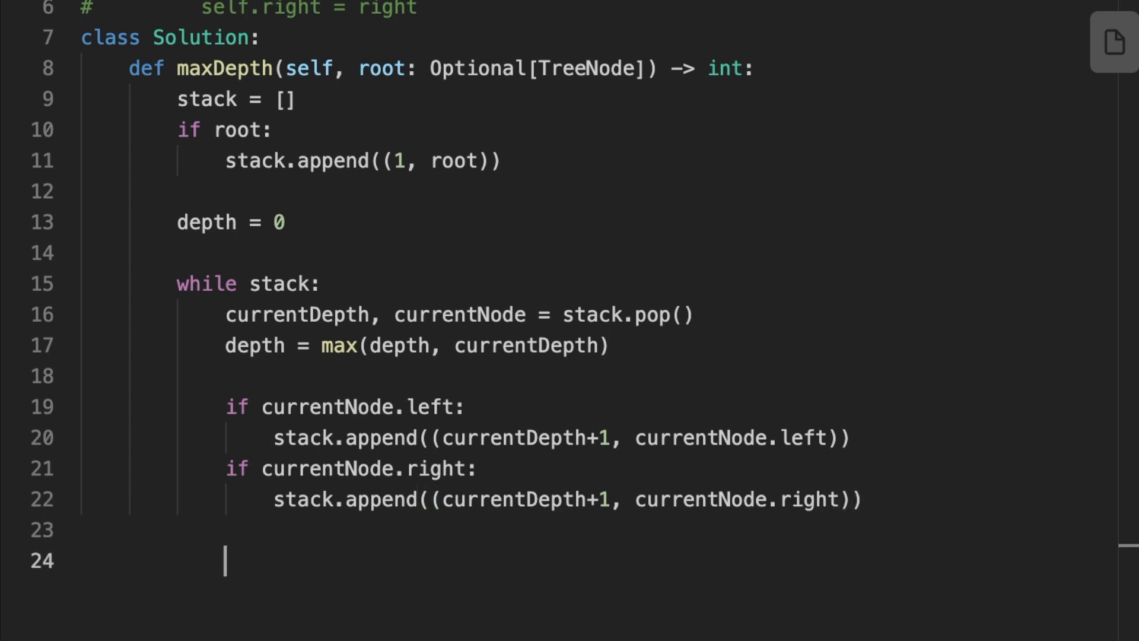
{"action": "type", "text": "return depth"}
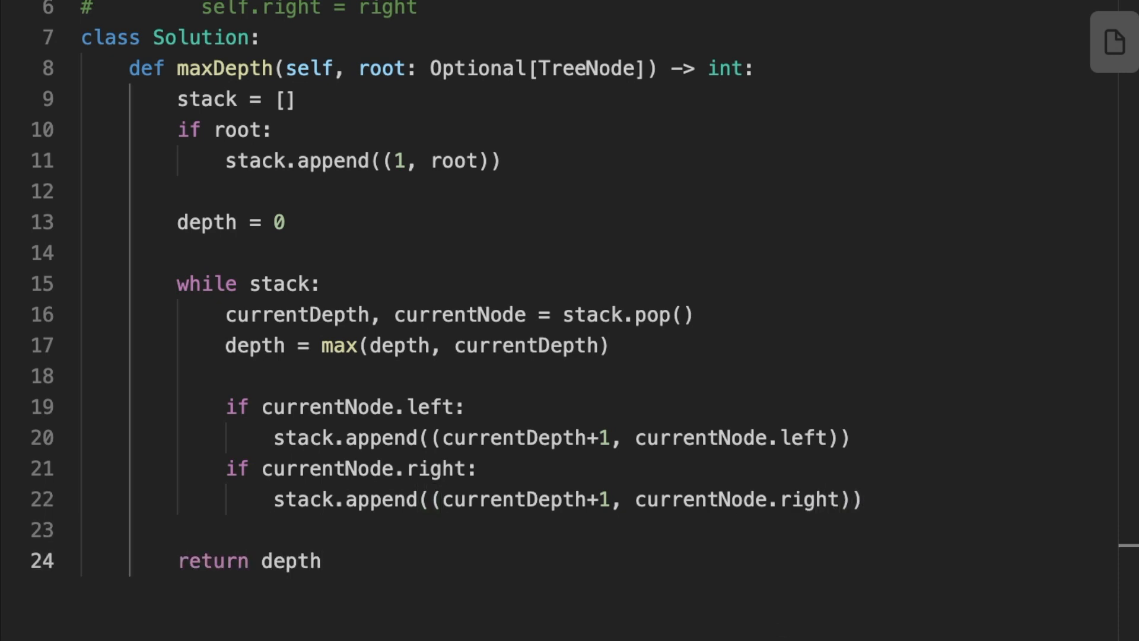